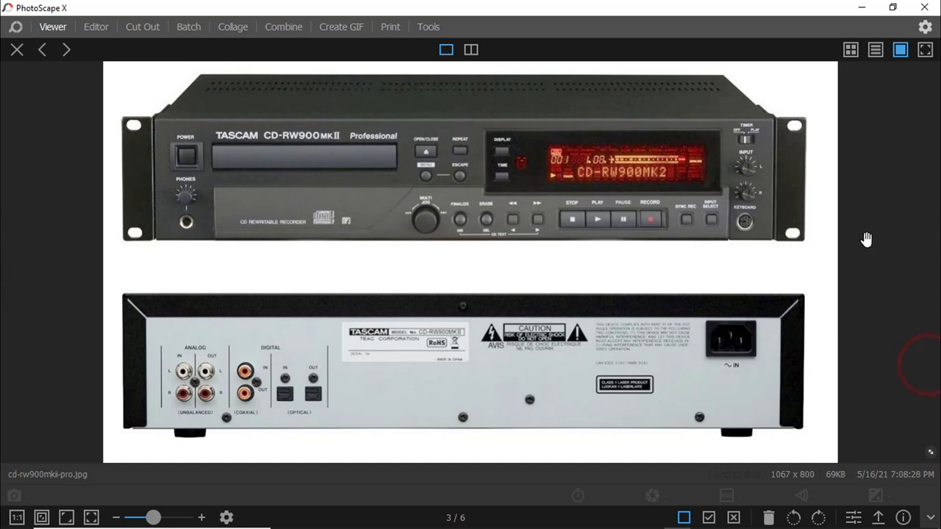
pyautogui.moveTo(869, 208)
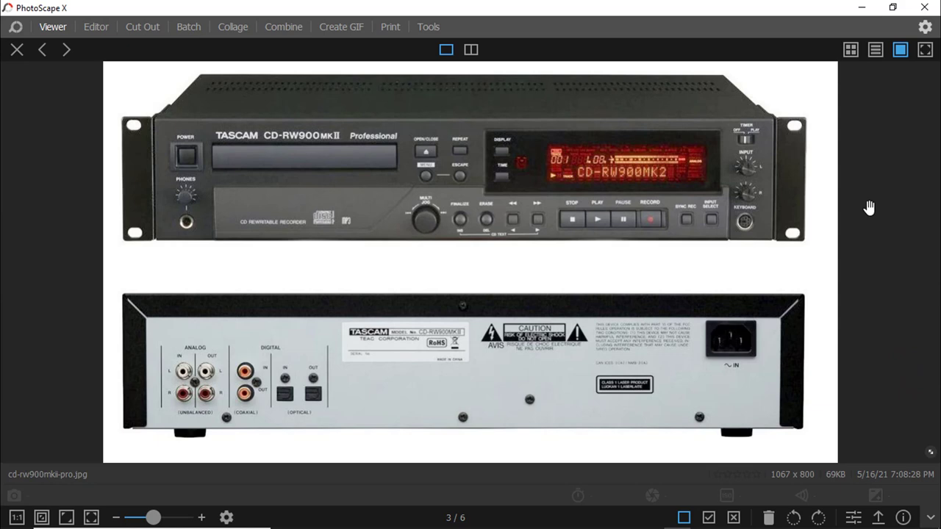
pyautogui.moveTo(696, 222)
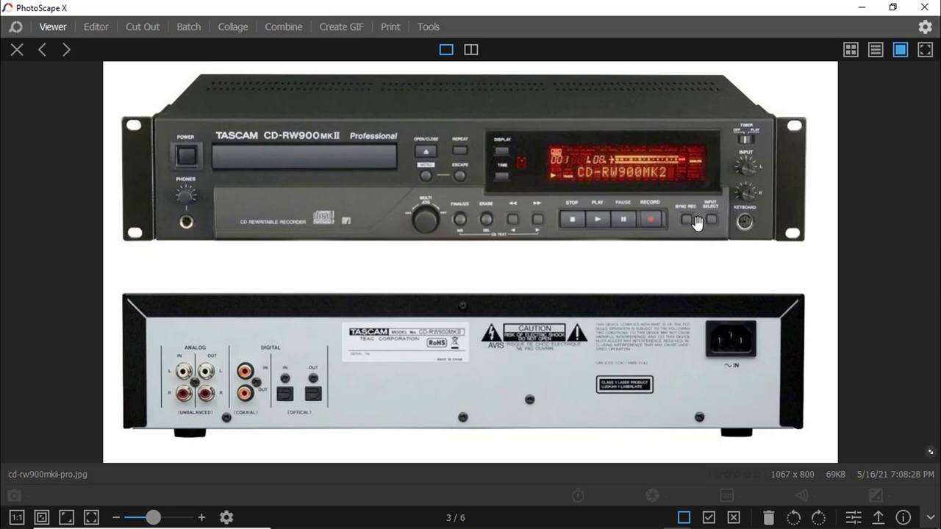
pyautogui.moveTo(563, 130)
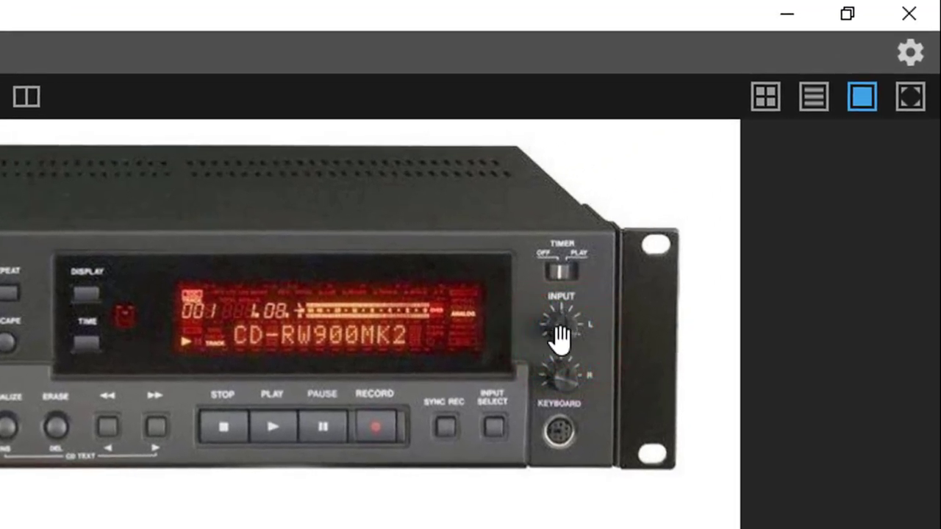
pyautogui.moveTo(566, 375)
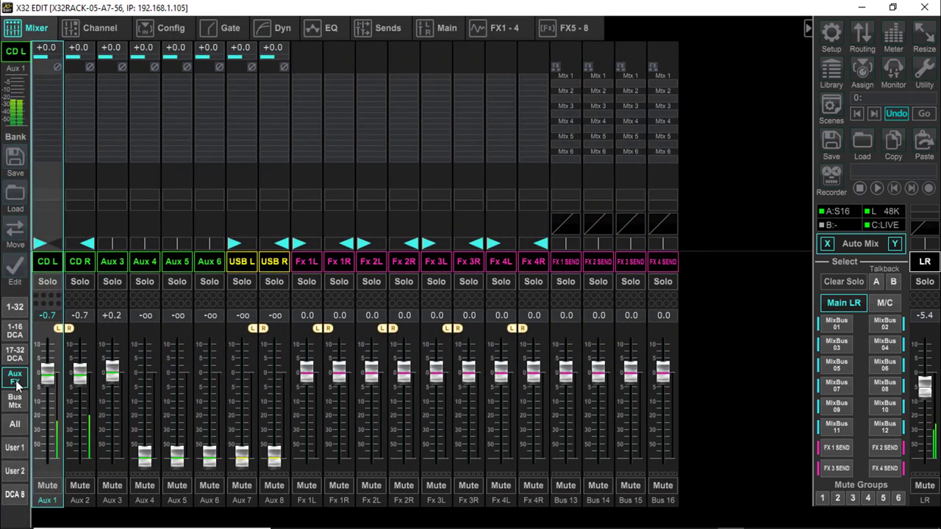
# Show the Aux/FX bank with CD L and CD R at 0.0 dB, and open CD L's channel settings
pyautogui.click(14, 390)
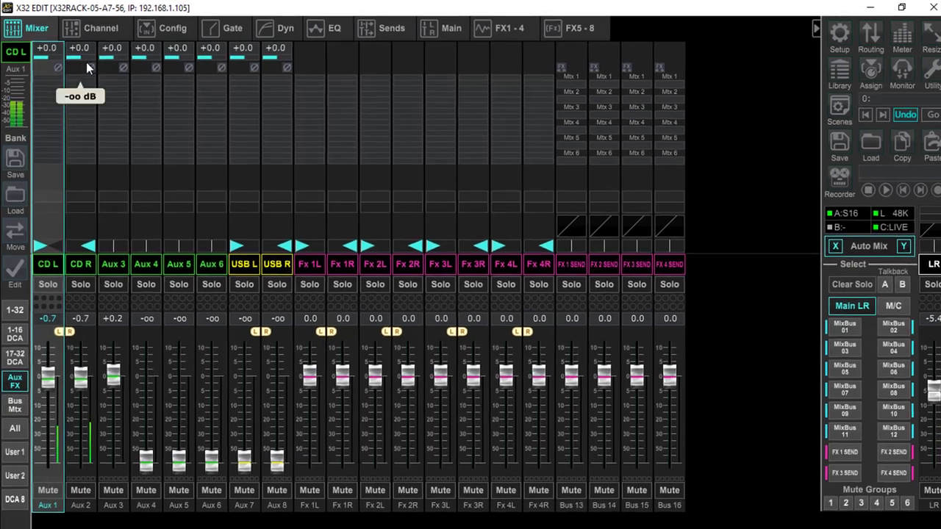
pyautogui.click(89, 29)
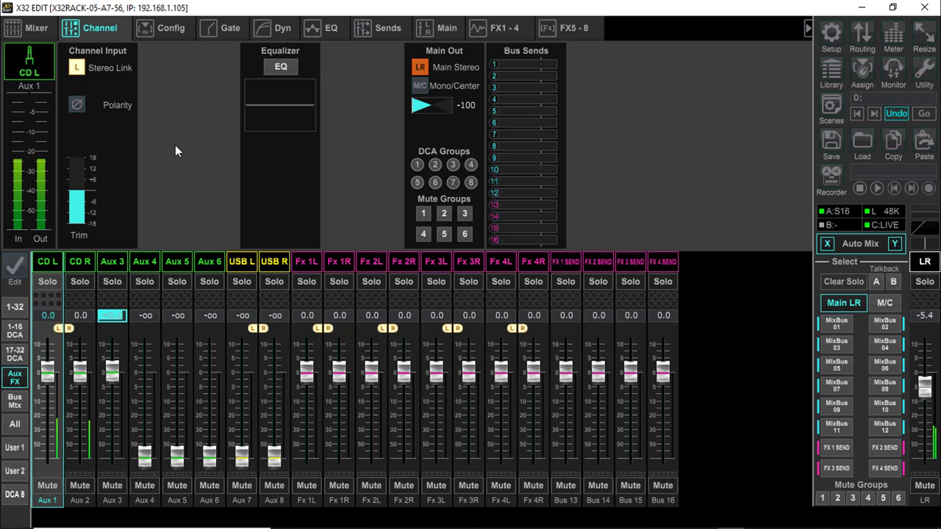
pyautogui.moveTo(858, 66)
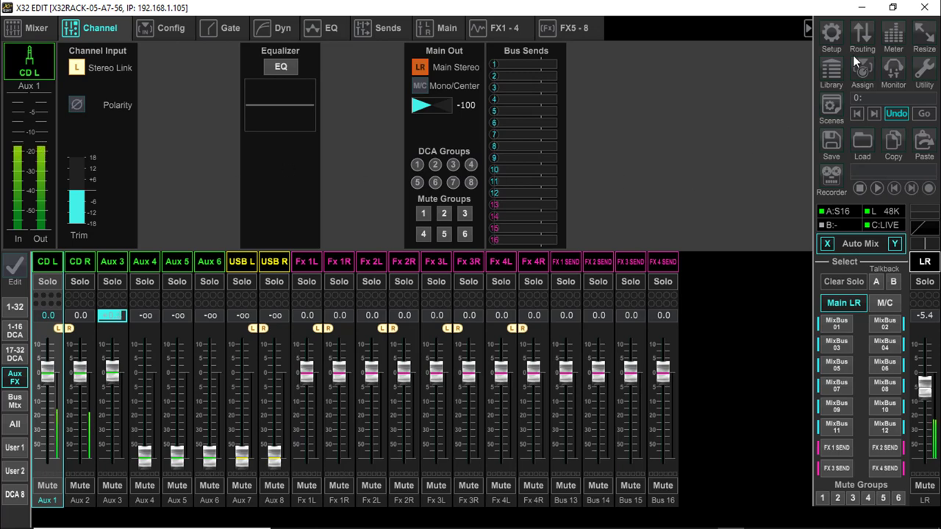
# Open input routing and keep Aux In Remap on Aux Ins after trying Local 1-4
pyautogui.click(864, 34)
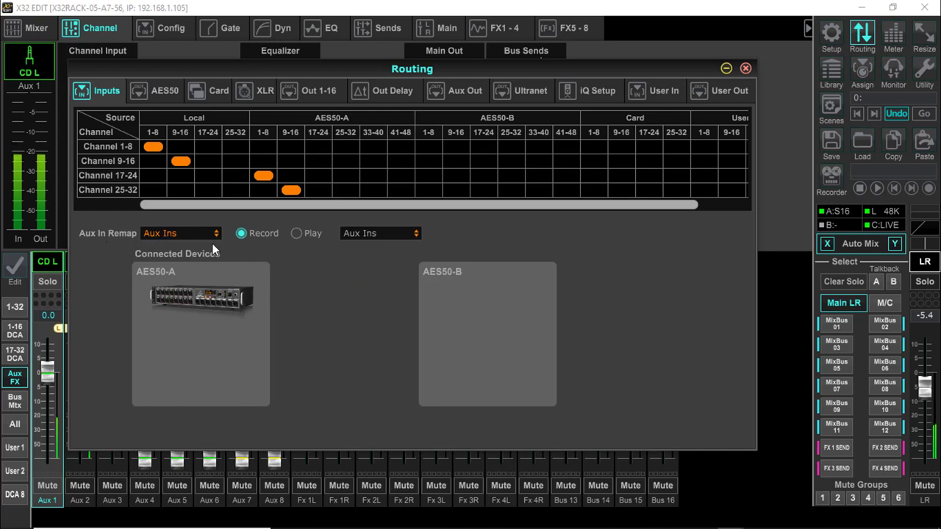
pyautogui.moveTo(114, 242)
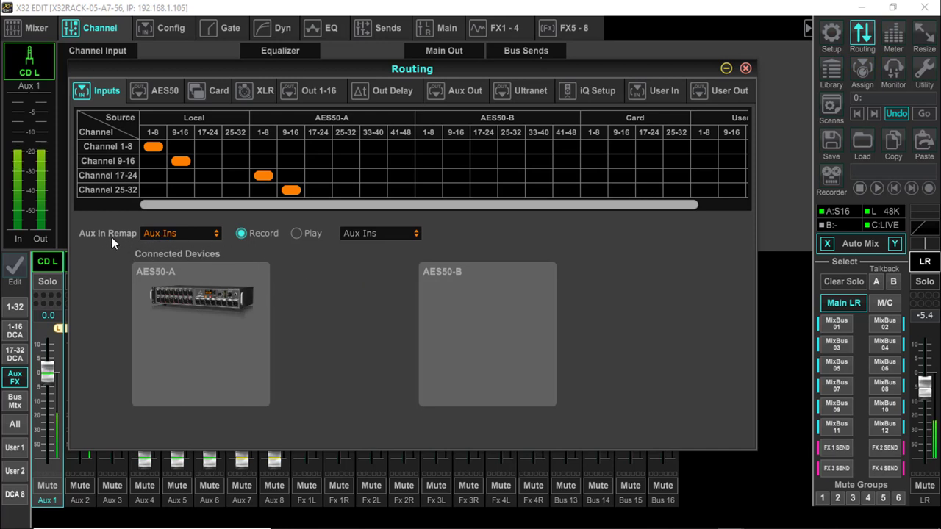
pyautogui.moveTo(251, 251)
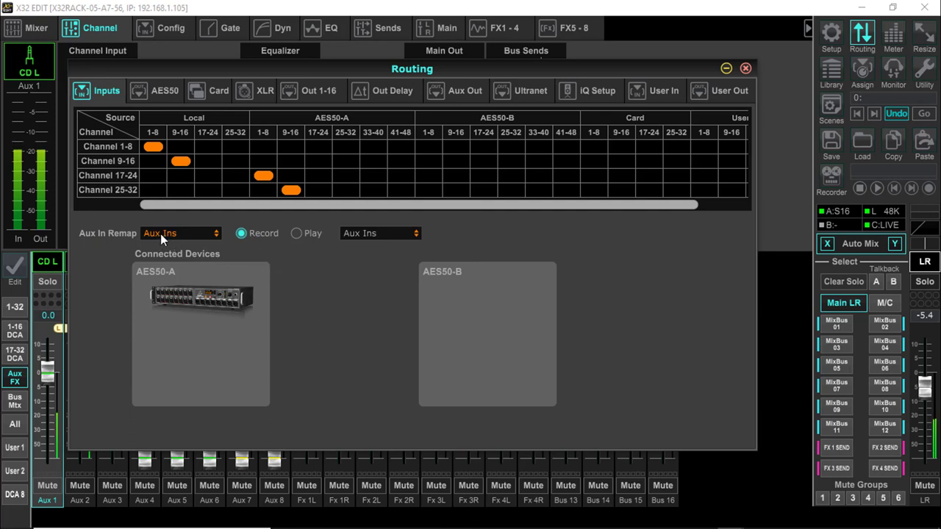
pyautogui.moveTo(169, 240)
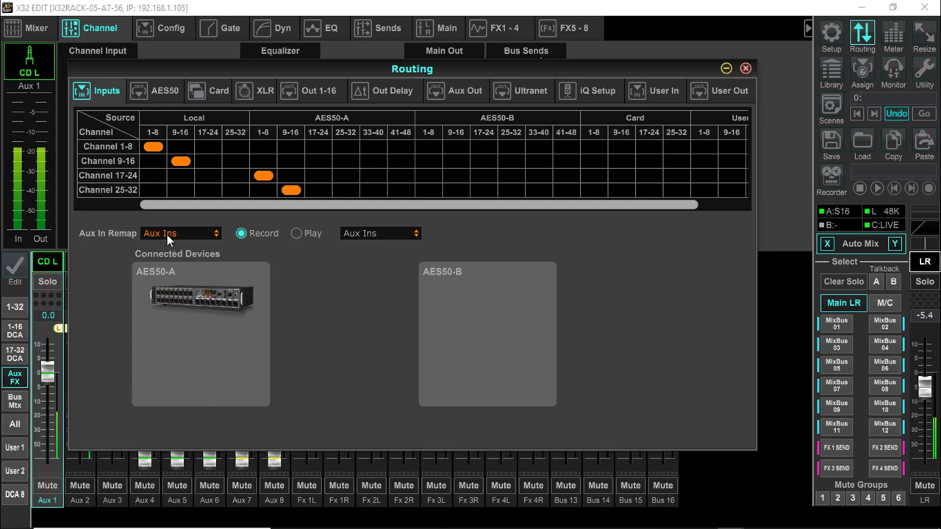
pyautogui.click(180, 233)
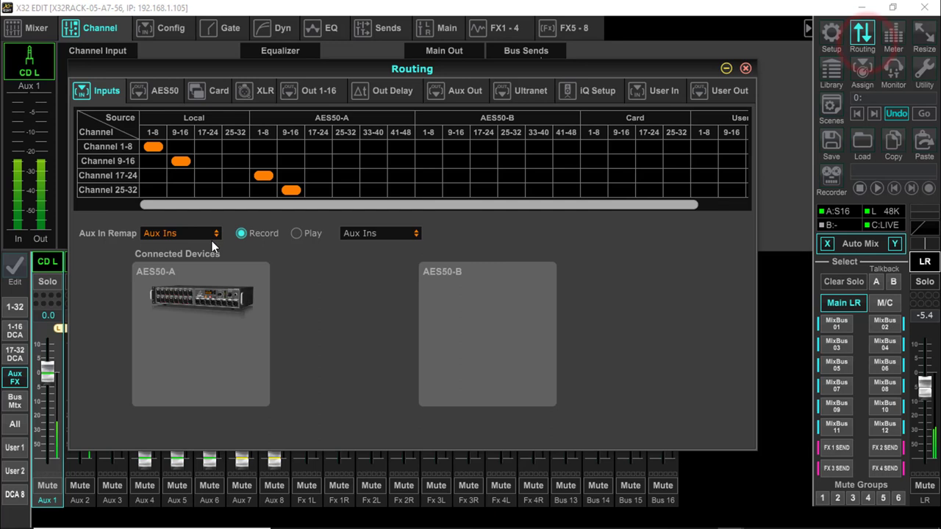
pyautogui.click(180, 233)
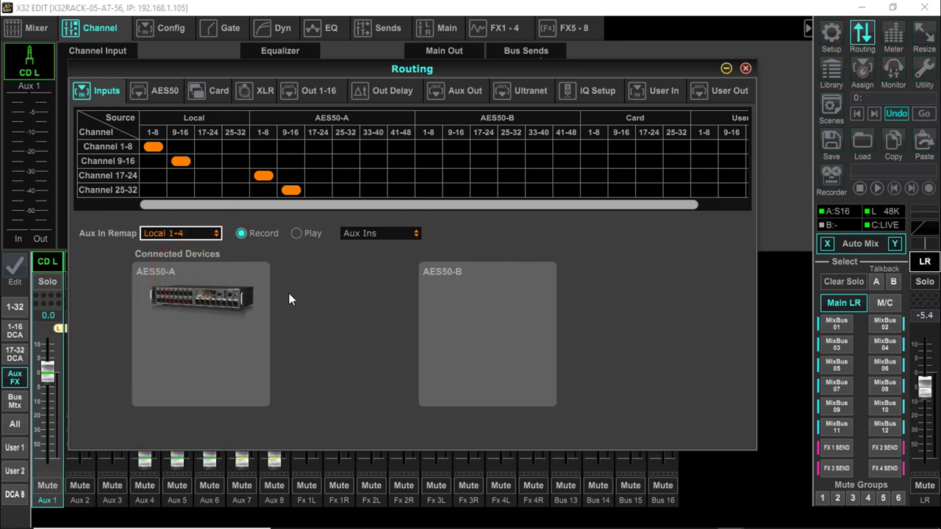
pyautogui.moveTo(231, 250)
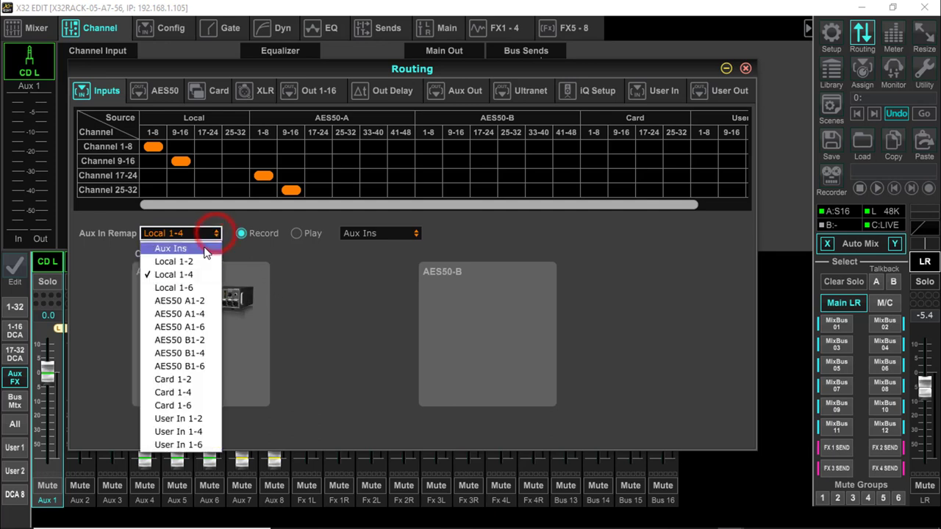
pyautogui.click(170, 248)
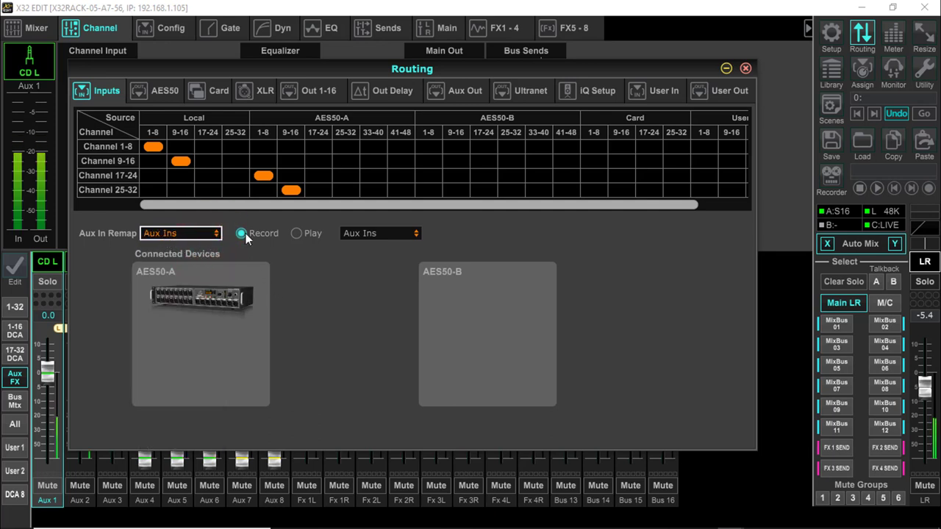
# Set the Aux In Remap mode to Record after briefly trying Playback
pyautogui.click(294, 233)
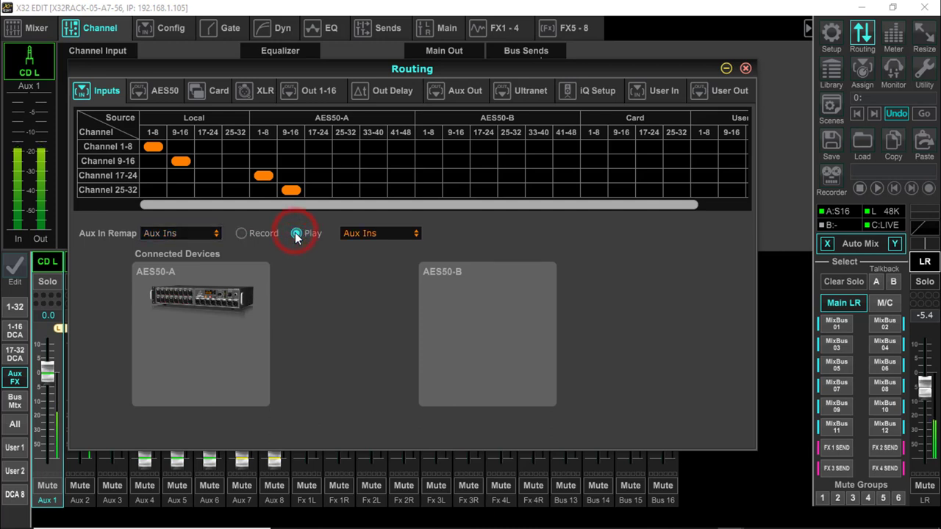
pyautogui.click(241, 233)
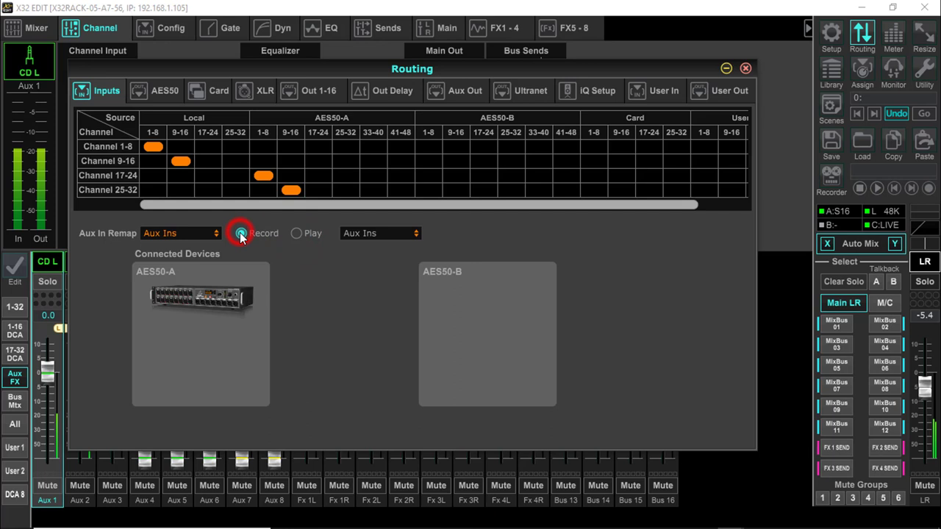
pyautogui.click(239, 233)
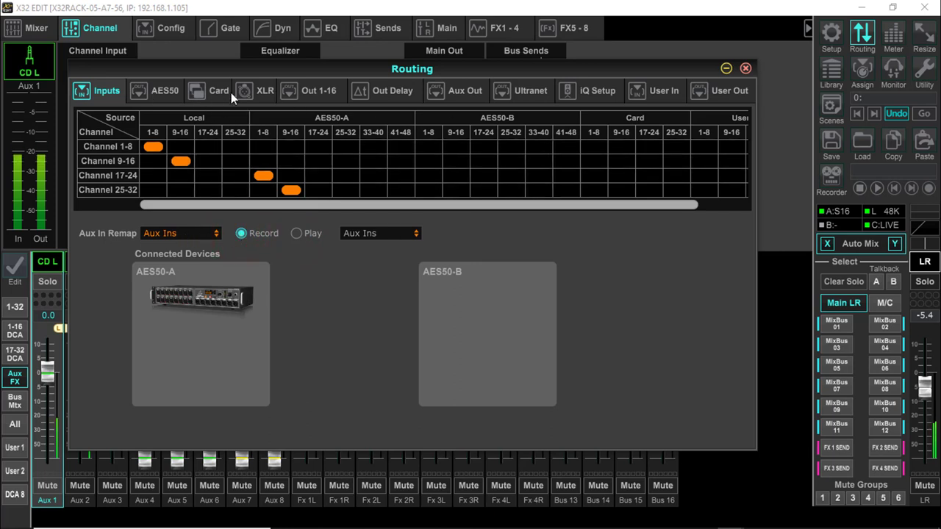
# Review the Card and AES50 output routing, then view the XLR outputs 1–8 patch grid
pyautogui.click(210, 90)
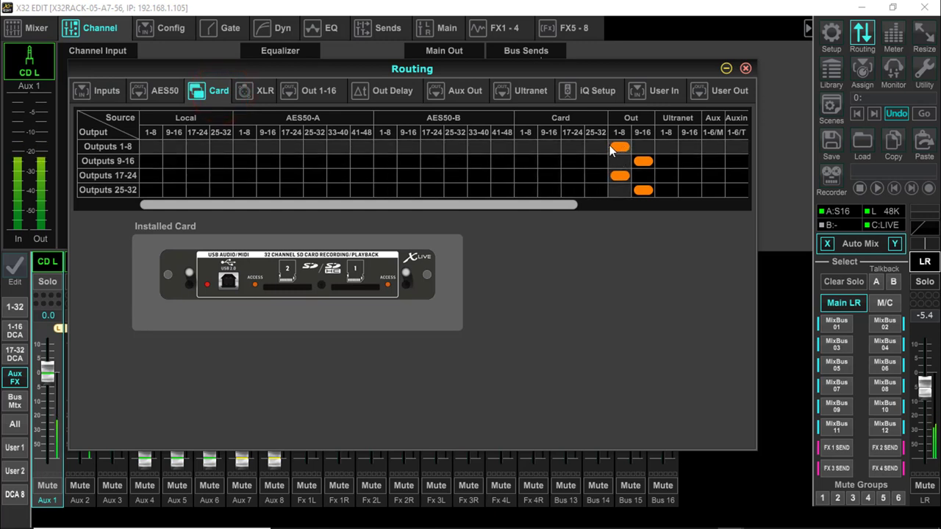
pyautogui.moveTo(615, 155)
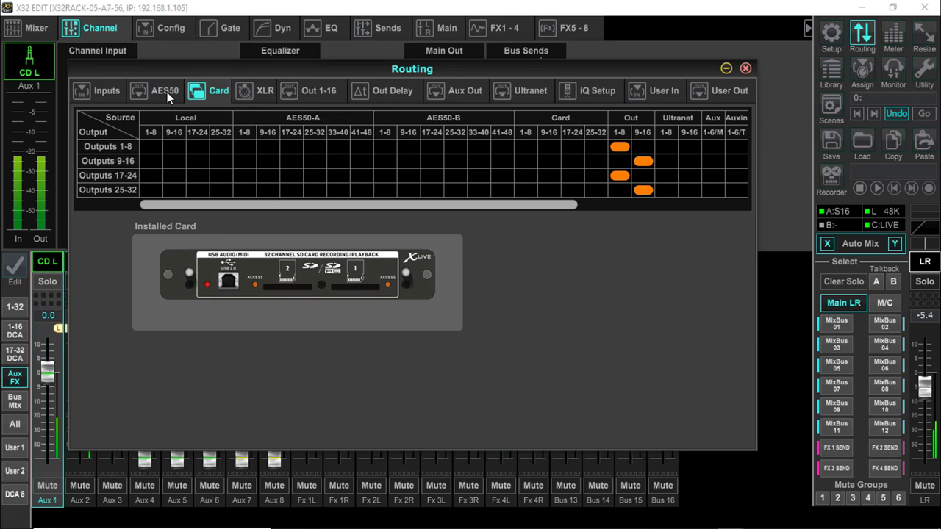
pyautogui.click(165, 91)
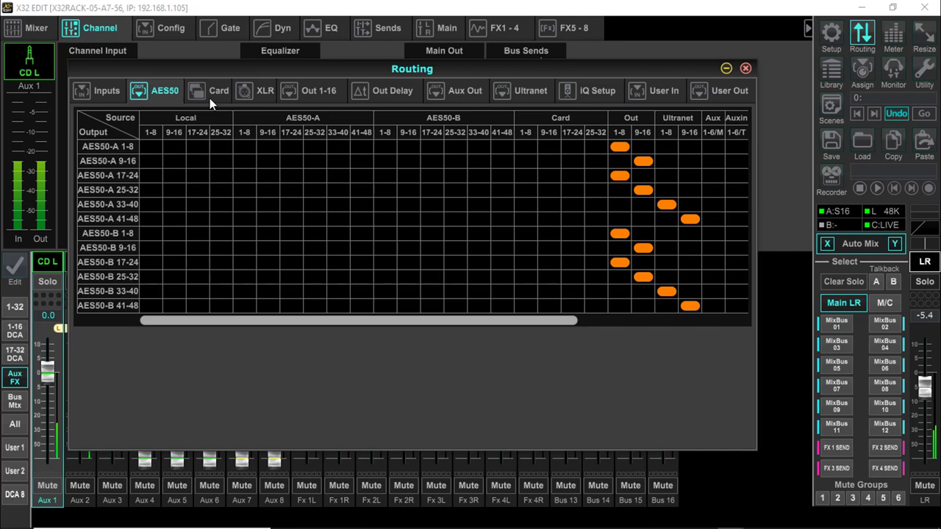
pyautogui.click(265, 90)
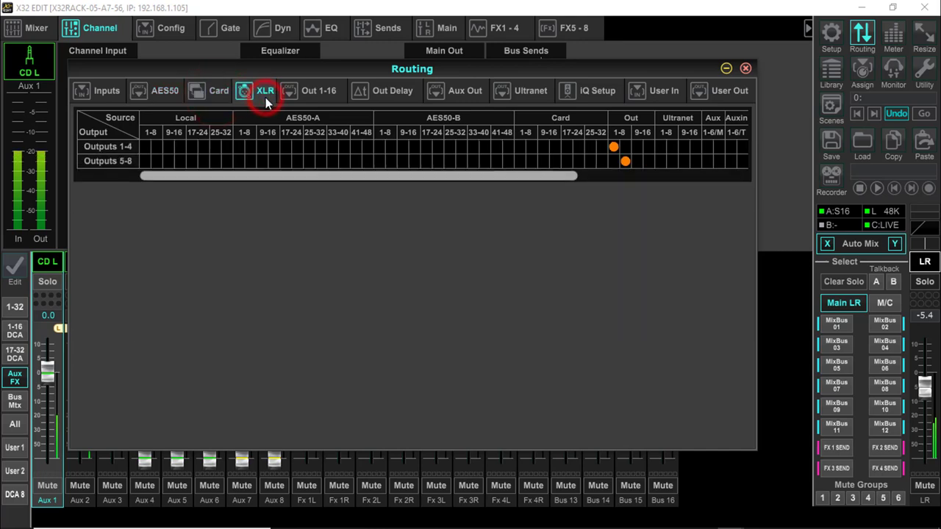
pyautogui.click(320, 90)
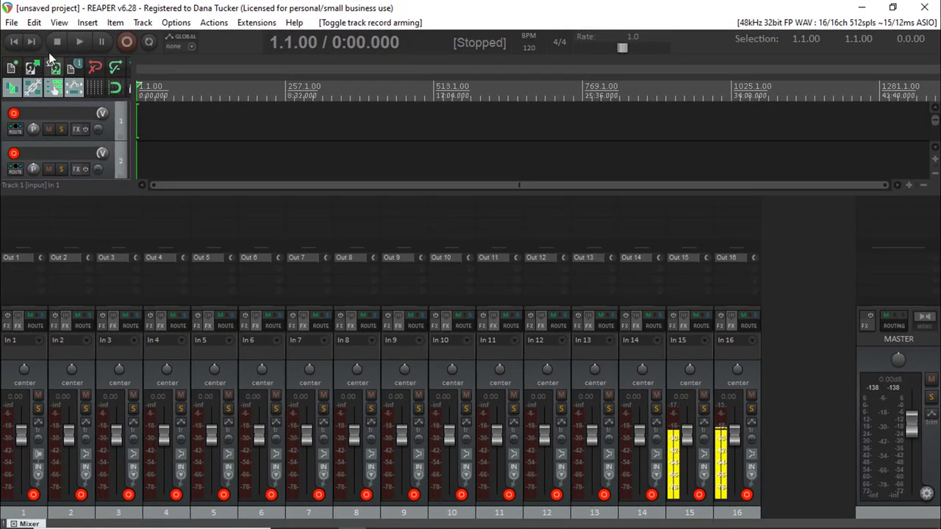
# Record-arm only REAPER tracks 15 and 16, with CD signal showing on their meters
pyautogui.click(30, 23)
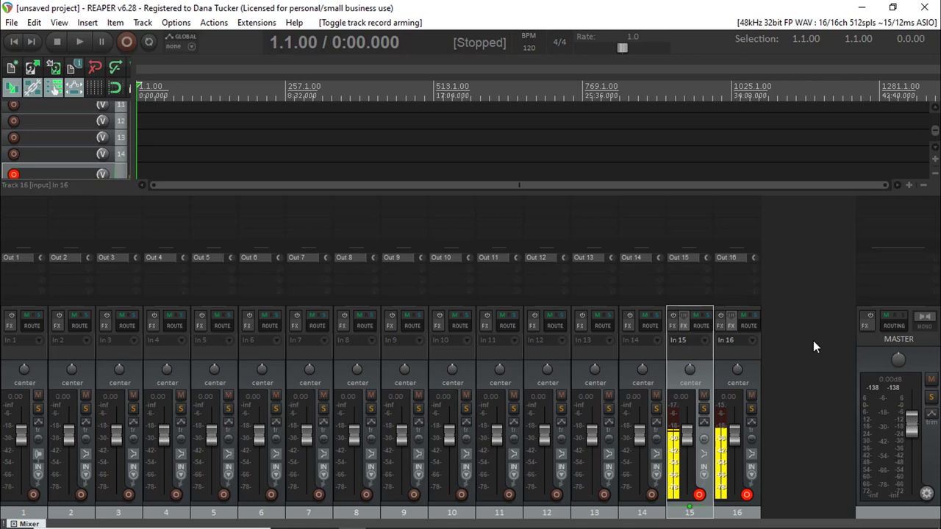
pyautogui.moveTo(821, 328)
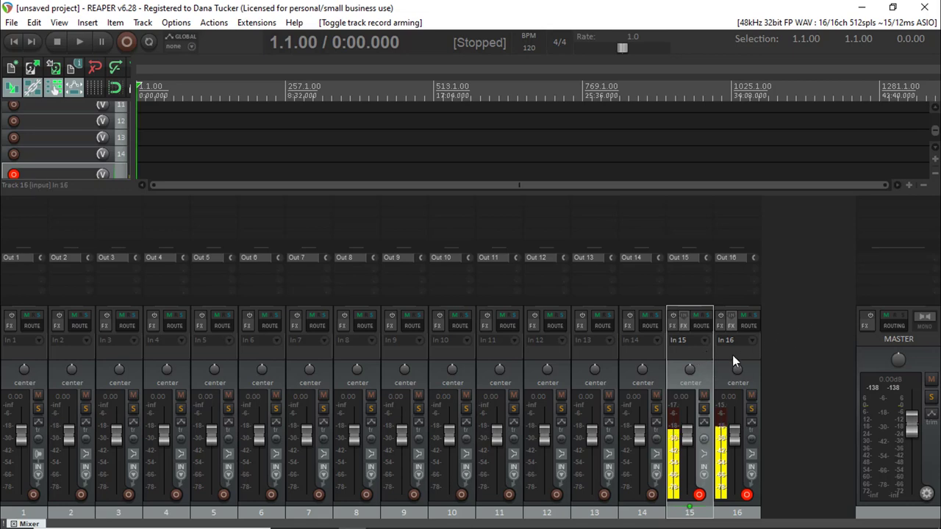
pyautogui.moveTo(737, 360)
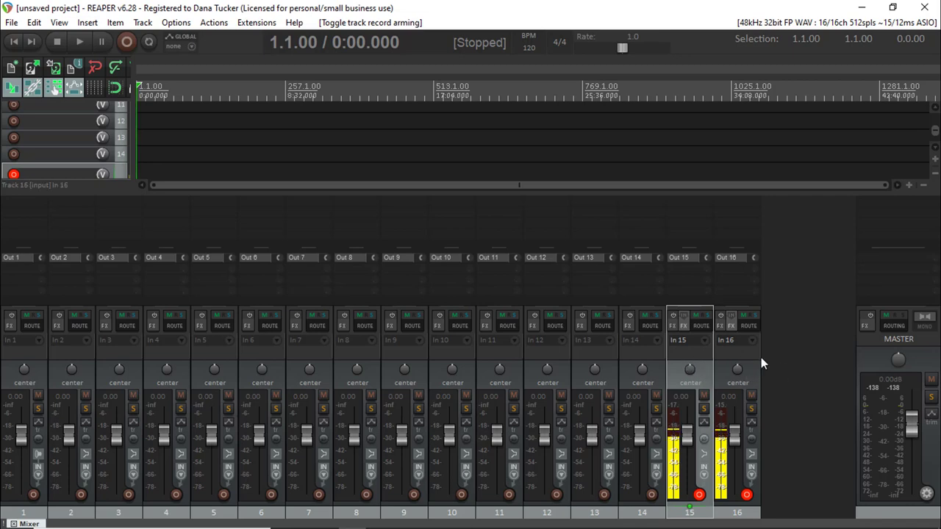
pyautogui.moveTo(800, 347)
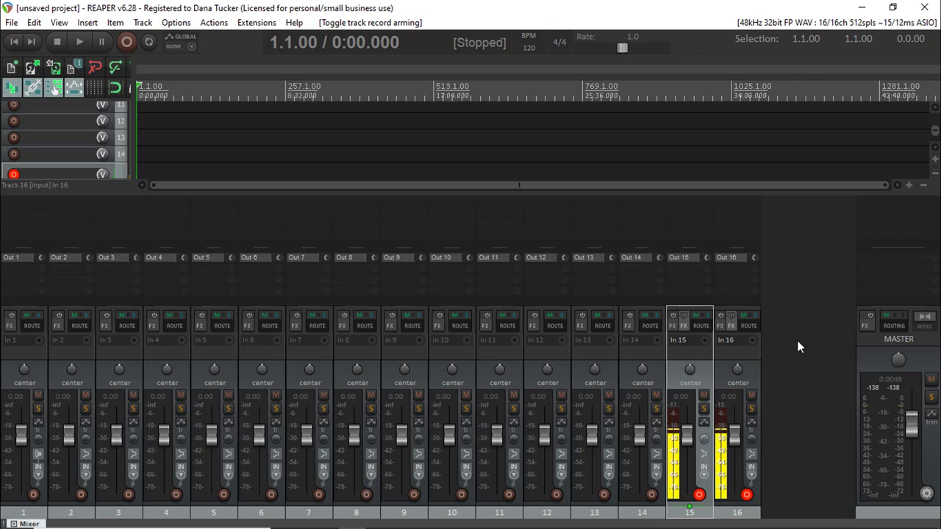
pyautogui.moveTo(807, 380)
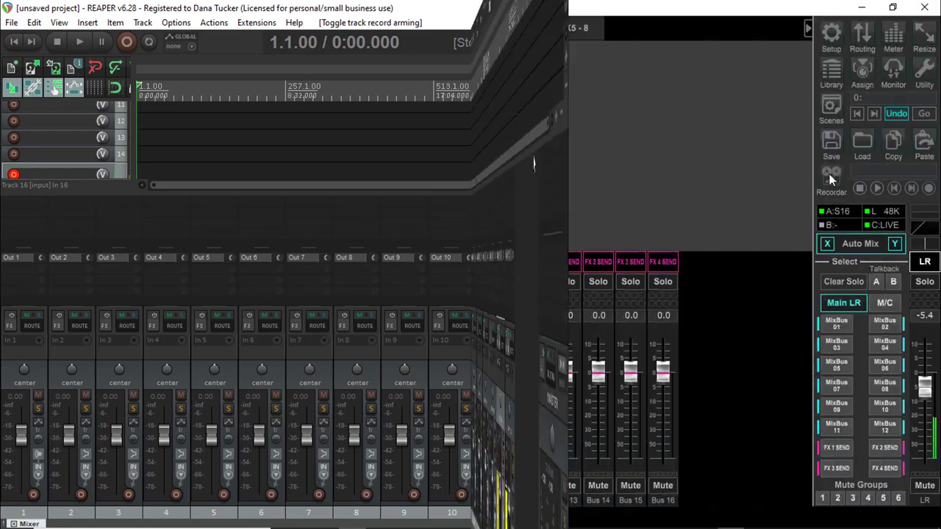
# Check the Live SD-Recorder USB interface settings, then close the recorder window
pyautogui.click(831, 177)
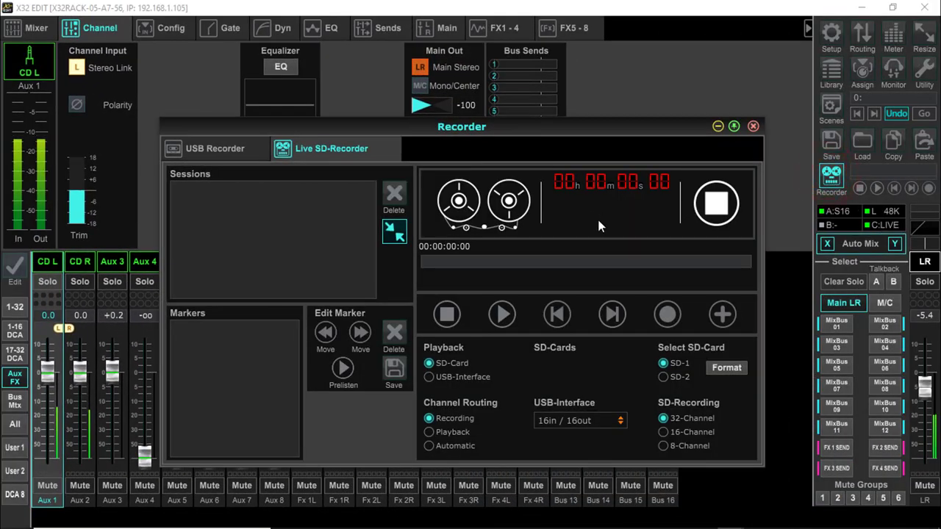
pyautogui.moveTo(524, 219)
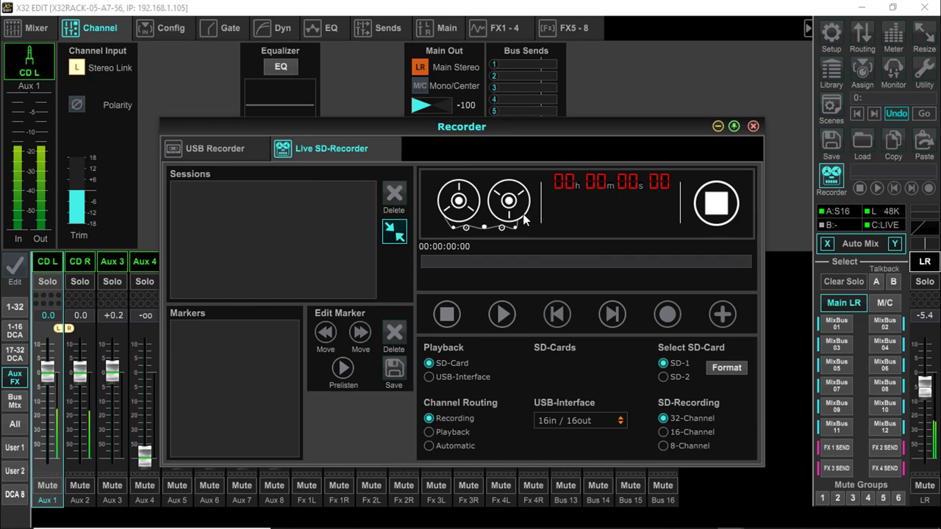
pyautogui.moveTo(595, 432)
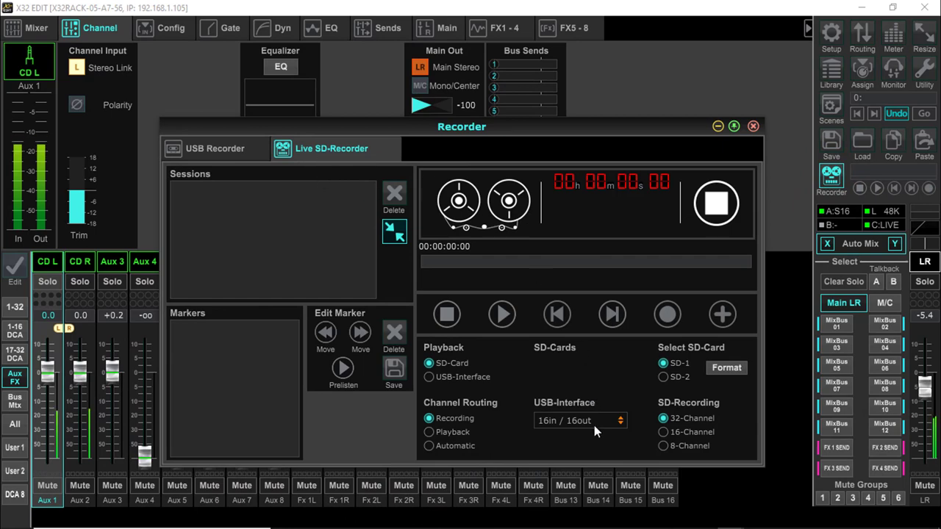
pyautogui.moveTo(569, 428)
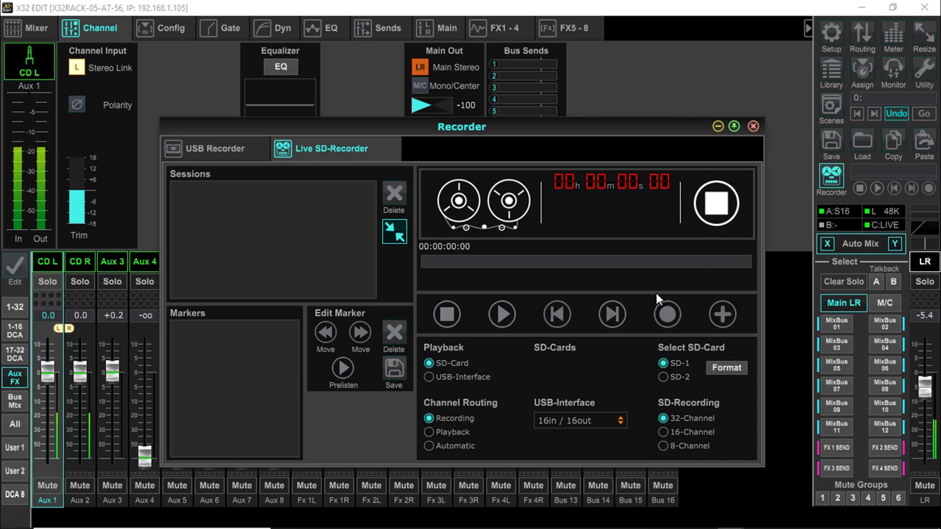
pyautogui.moveTo(562, 430)
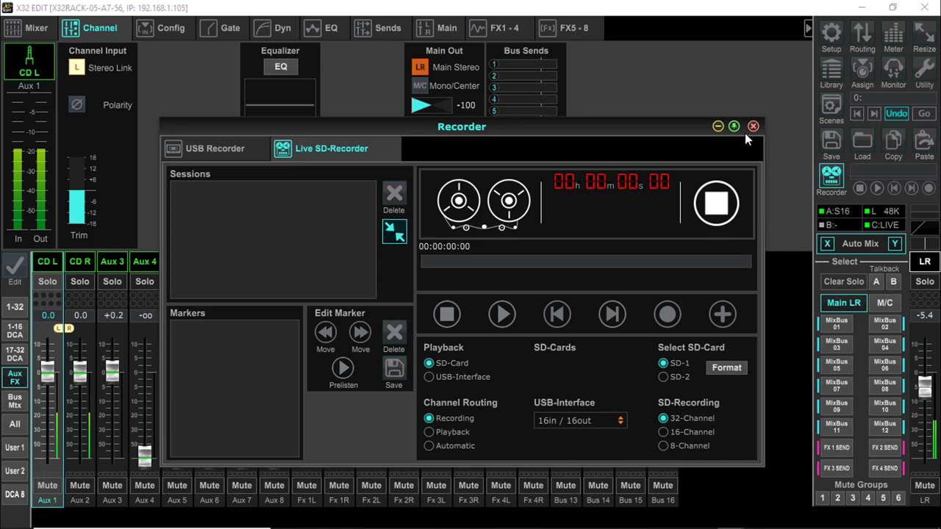
pyautogui.click(859, 35)
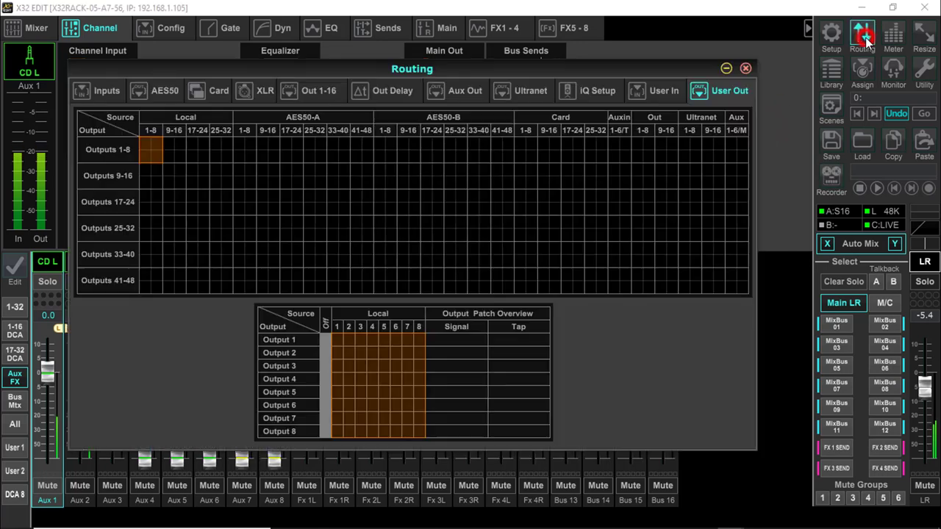
# On the input routing page, set Aux In Remap to Local 1-2 in Record mode
pyautogui.click(103, 90)
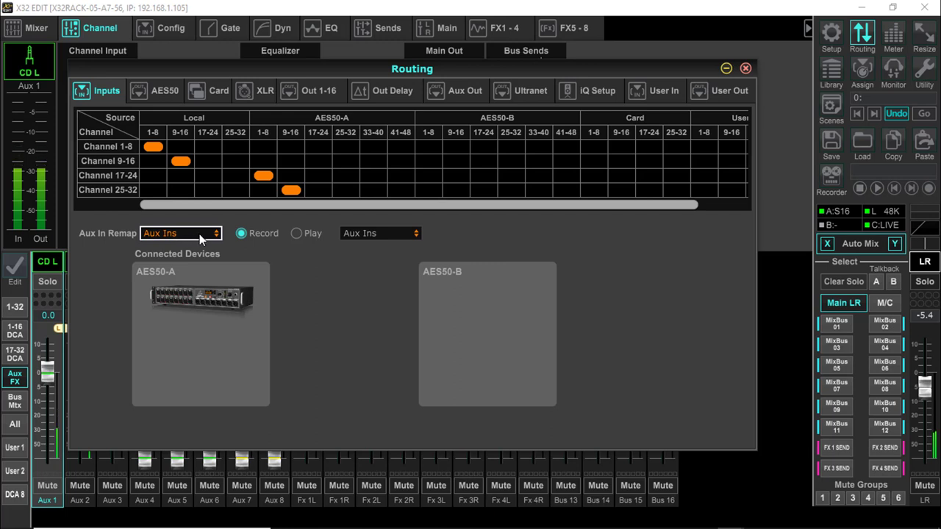
pyautogui.click(180, 233)
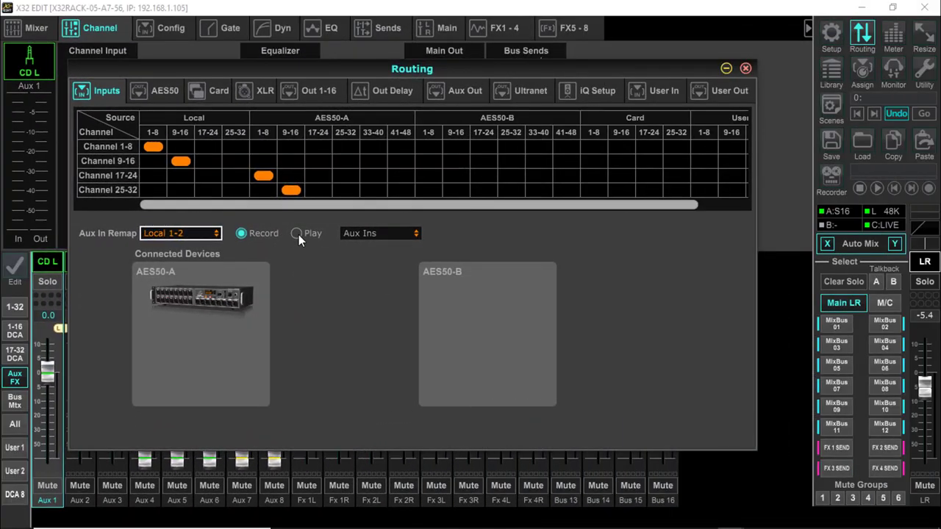
pyautogui.click(295, 233)
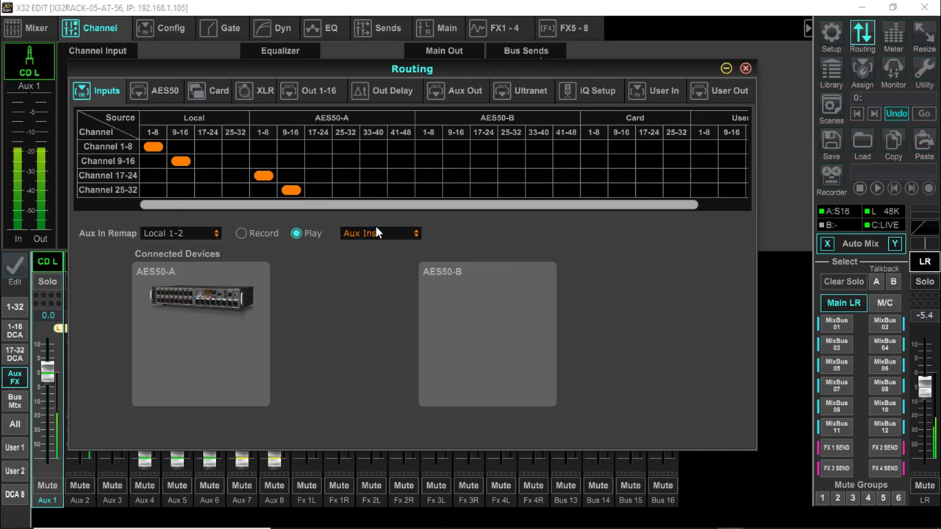
pyautogui.moveTo(365, 239)
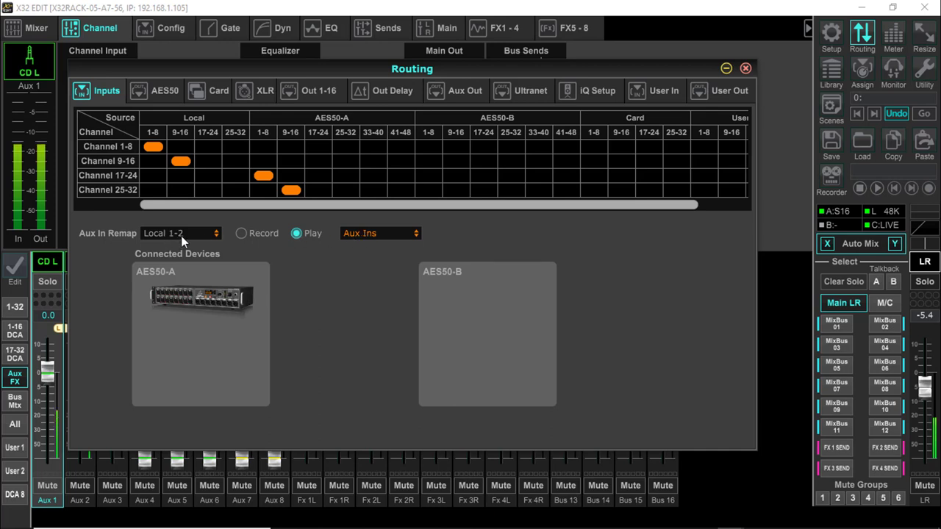
pyautogui.click(241, 233)
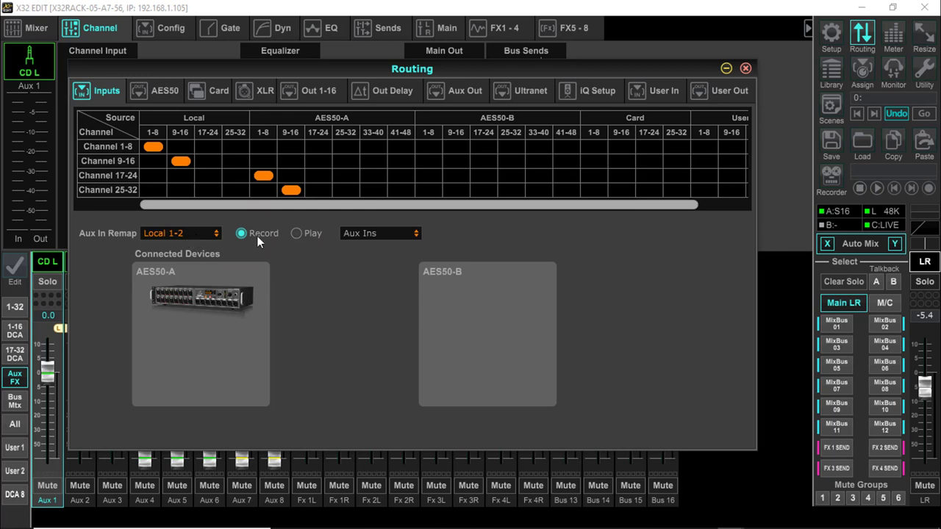
pyautogui.click(293, 233)
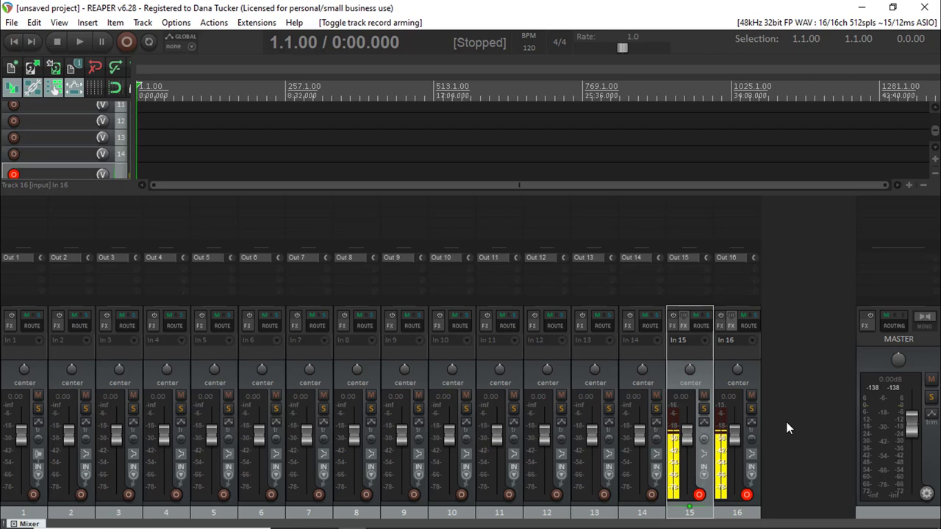
pyautogui.moveTo(811, 258)
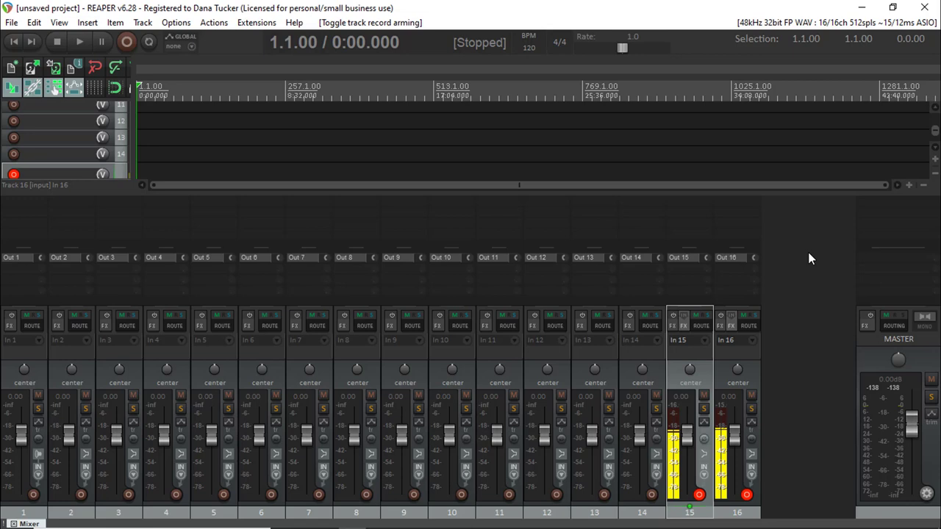
pyautogui.moveTo(801, 261)
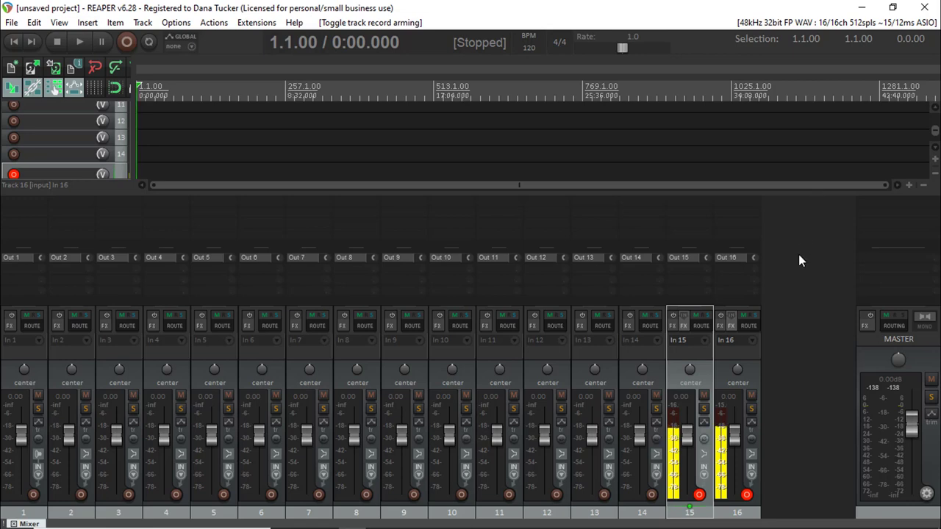